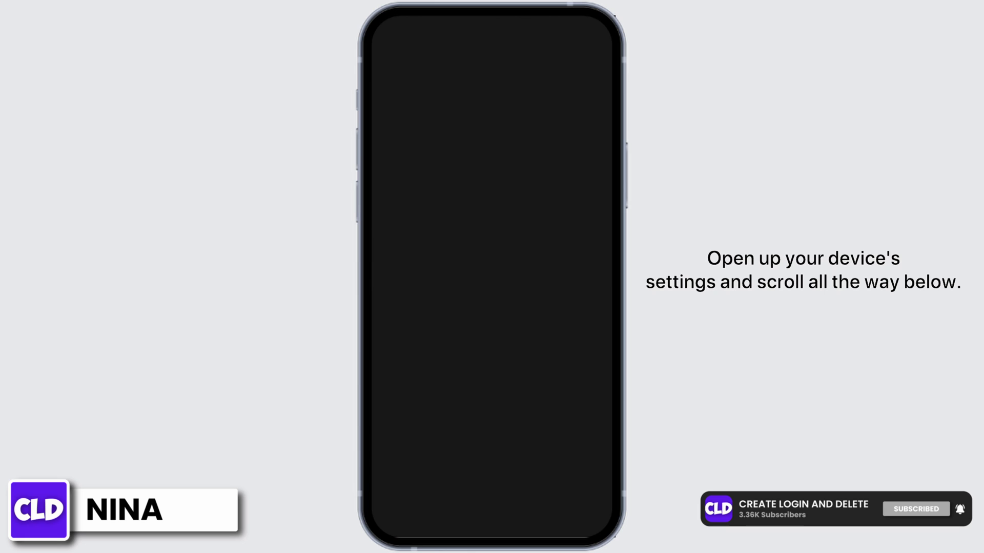
Go to About phone and then Software information for the Galaxy M14 5G.
left_click(488, 276)
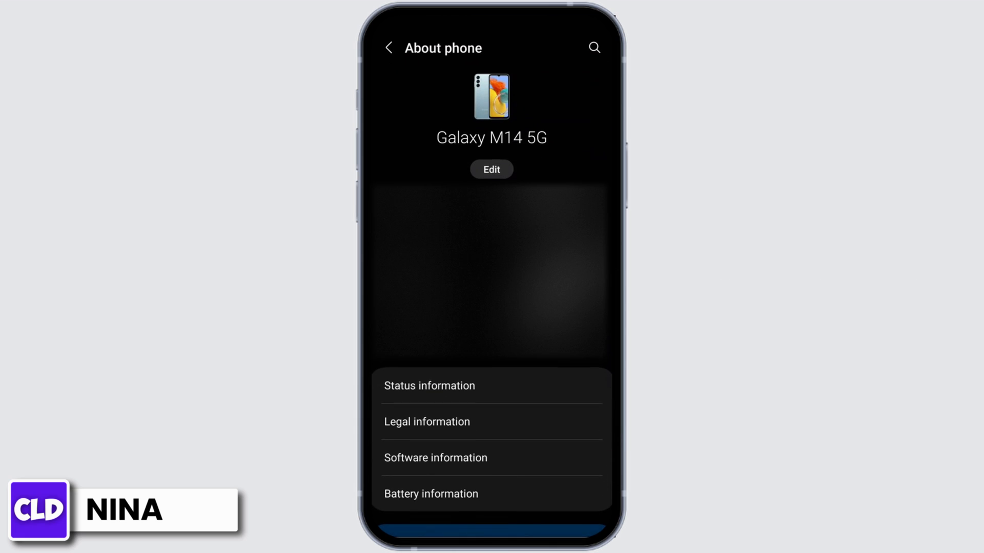
left_click(436, 458)
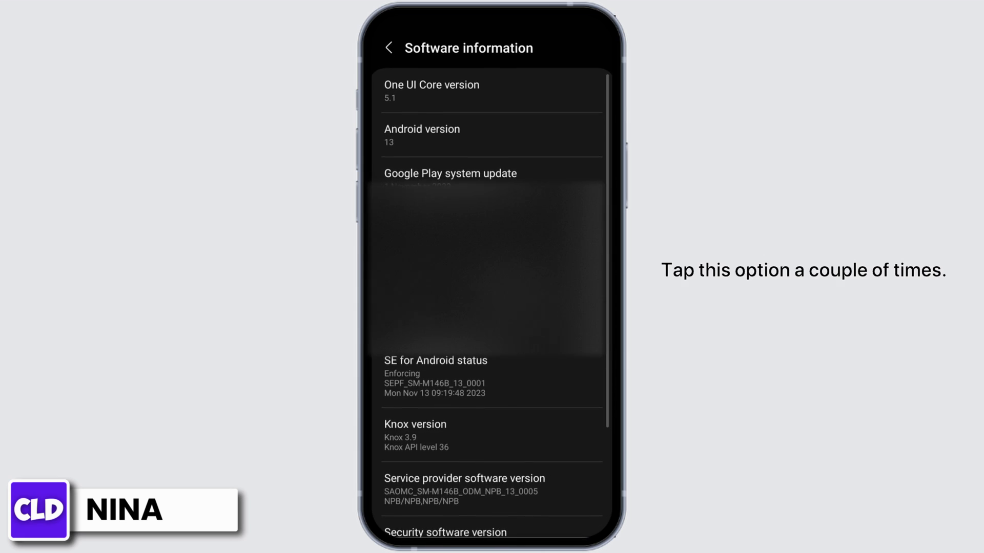
Tap Build number to enable developer mode, then return to the main Settings list.
left_click(426, 323)
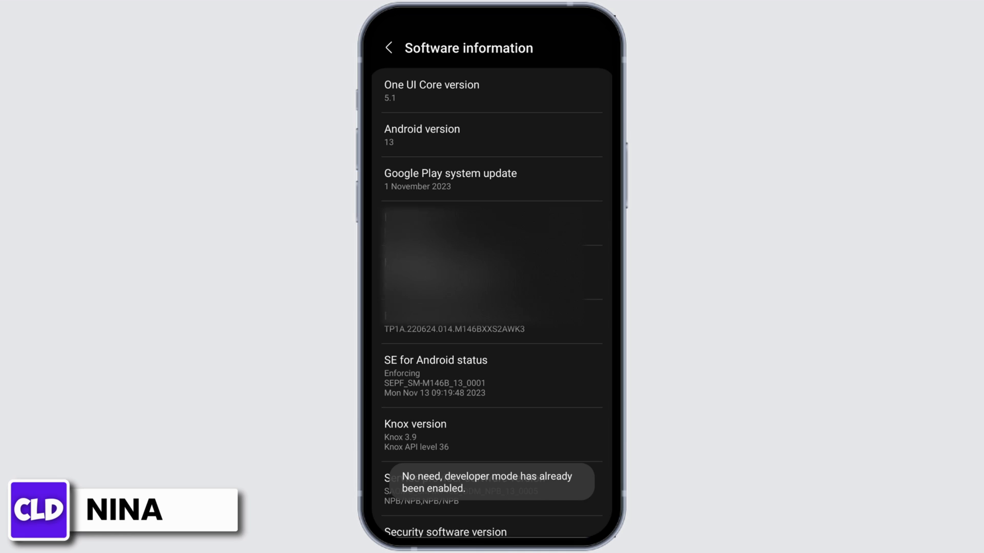
left_click(388, 47)
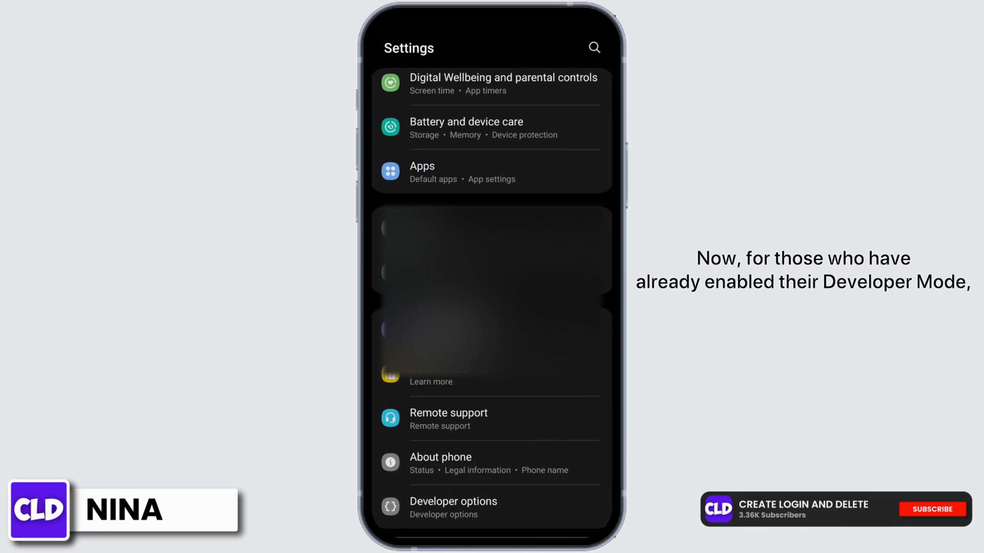
left_click(930, 509)
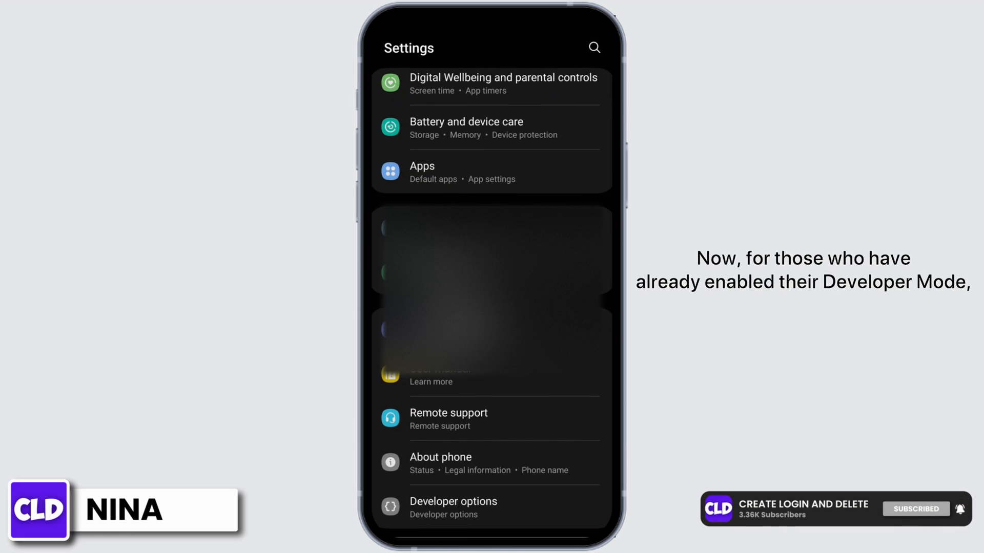
Enter Developer options and scroll down to the Bluetooth audio codec setting.
left_click(453, 501)
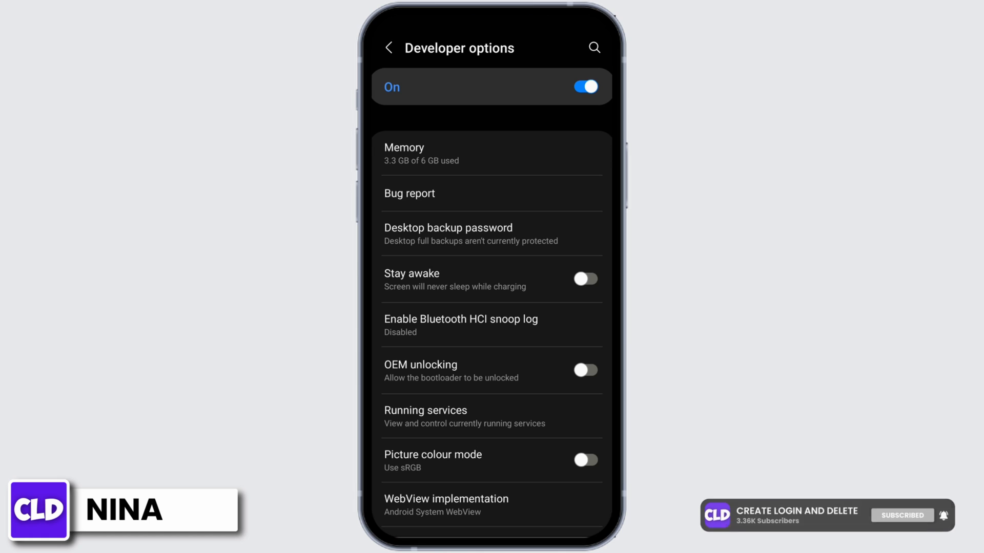
scroll("down", 3)
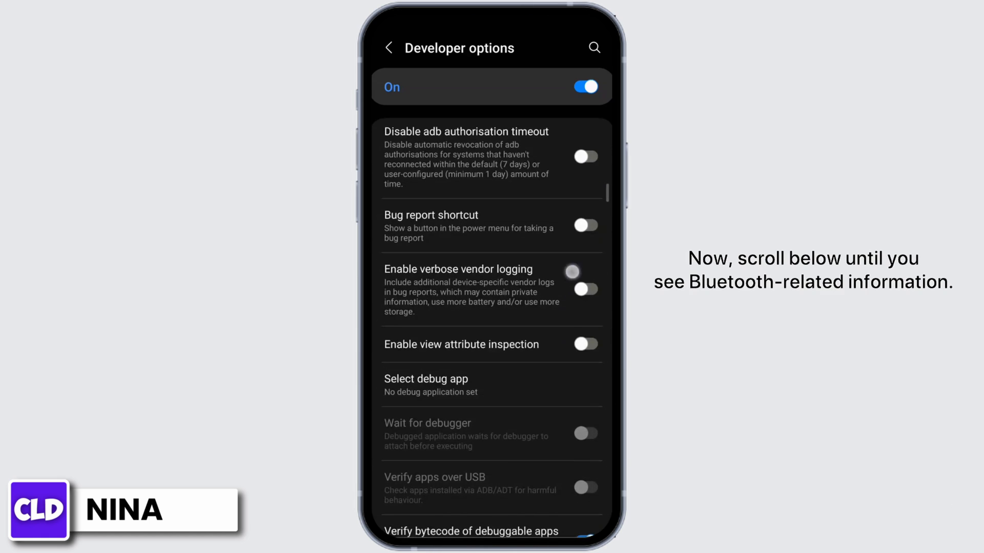
scroll("down", 3)
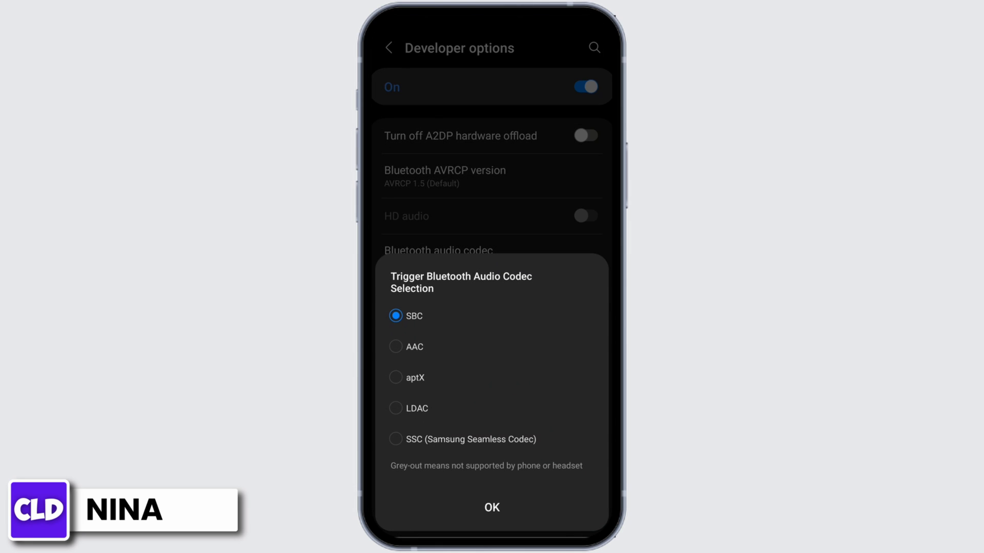
Keep SBC as the Bluetooth audio codec and bring up the audio channel mode choices.
left_click(490, 507)
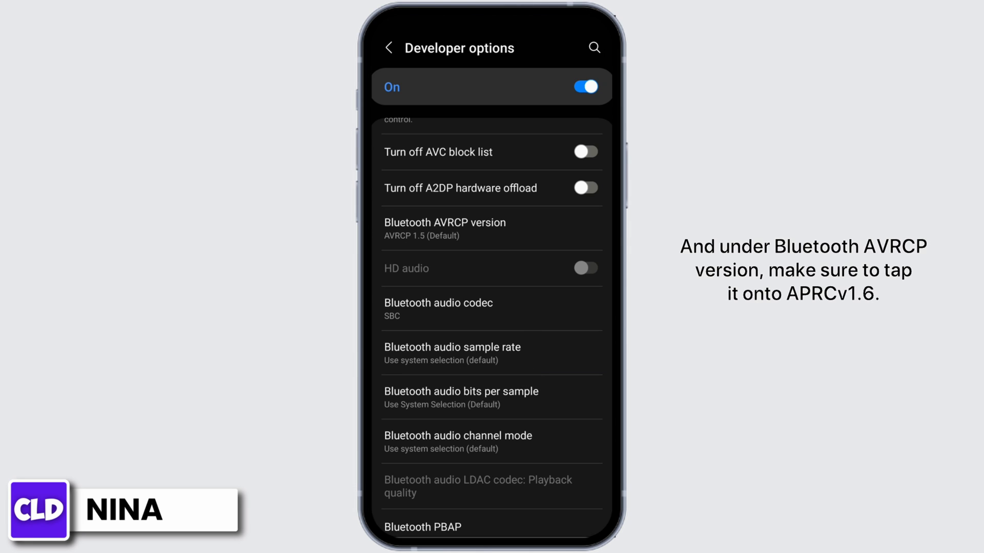
left_click(445, 228)
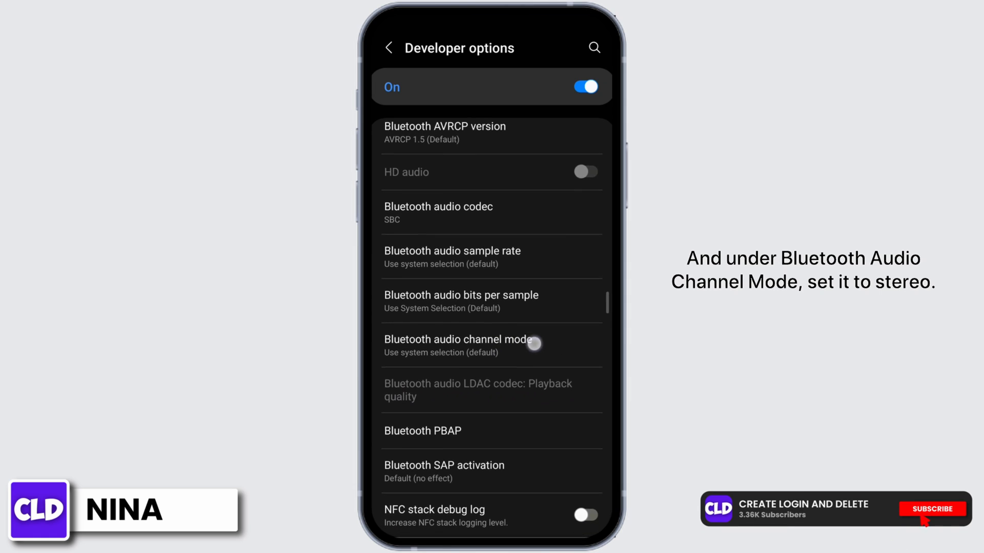
left_click(458, 345)
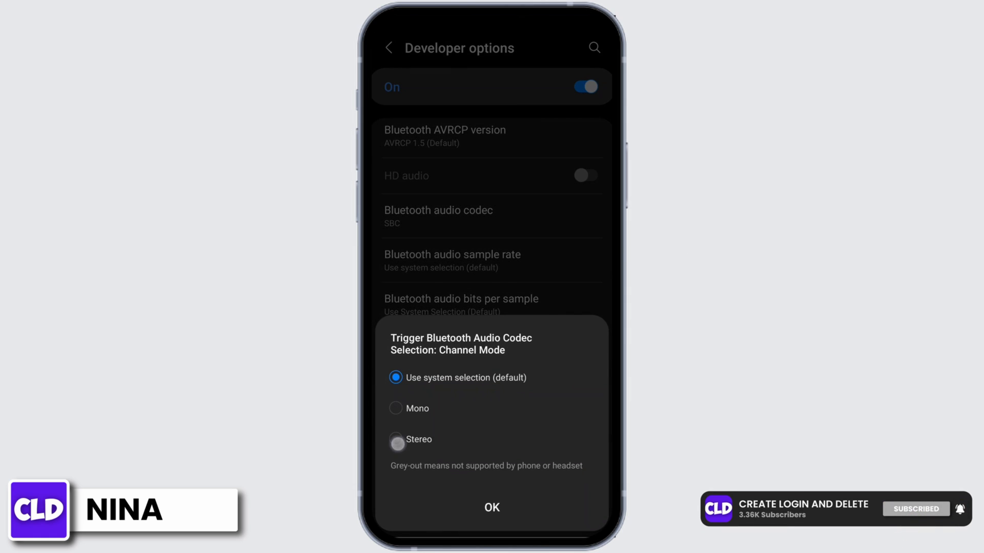